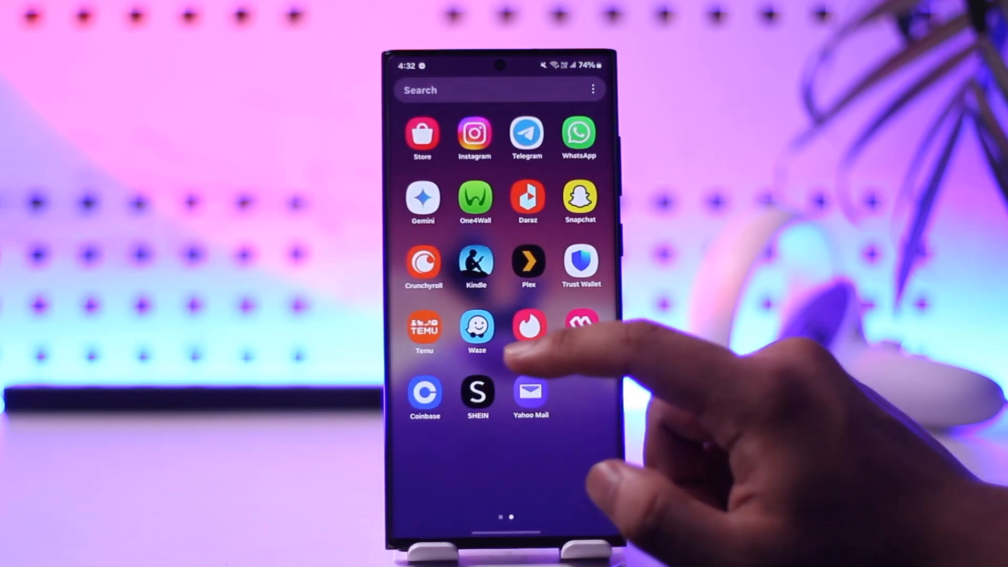
Step: Launch Waze from the home screen and open its hamburger menu
left_click(477, 327)
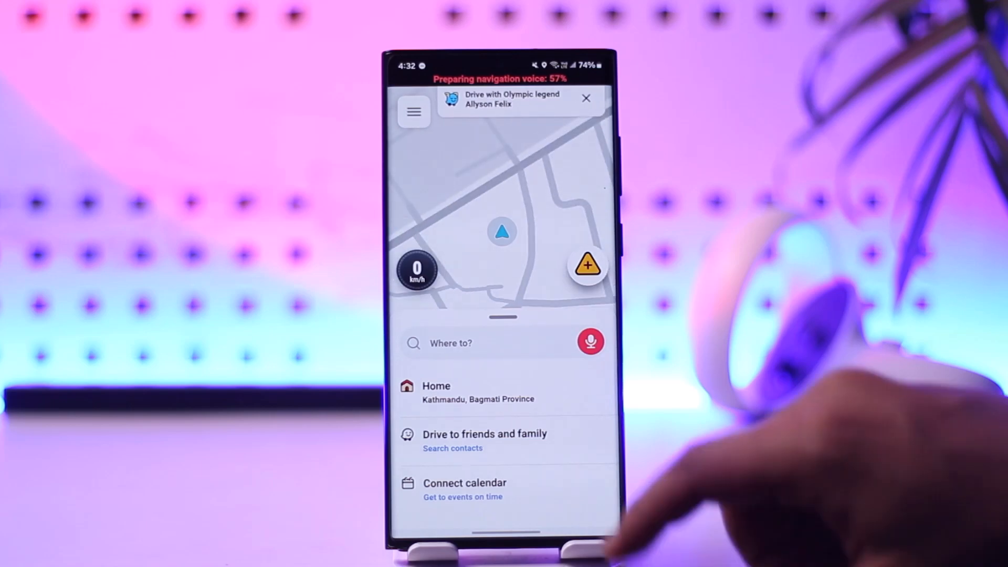
left_click(415, 112)
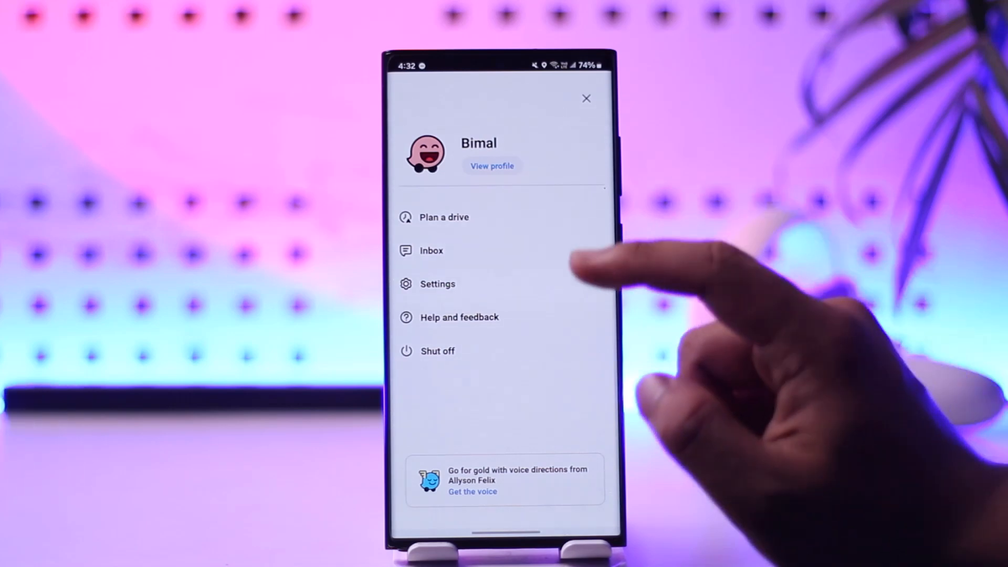
Step: Go to Settings and switch on Play sound to phone speaker
left_click(437, 283)
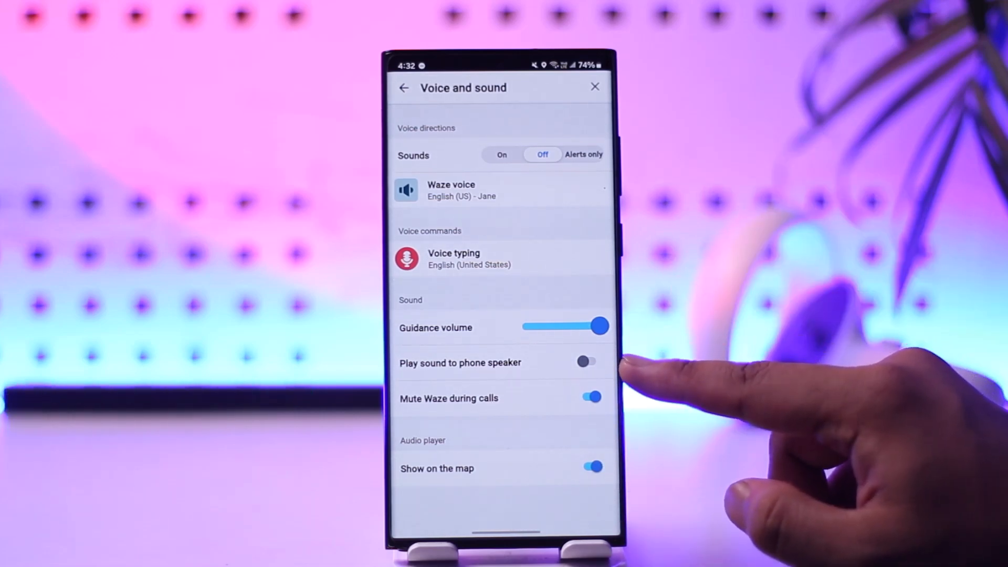
left_click(589, 361)
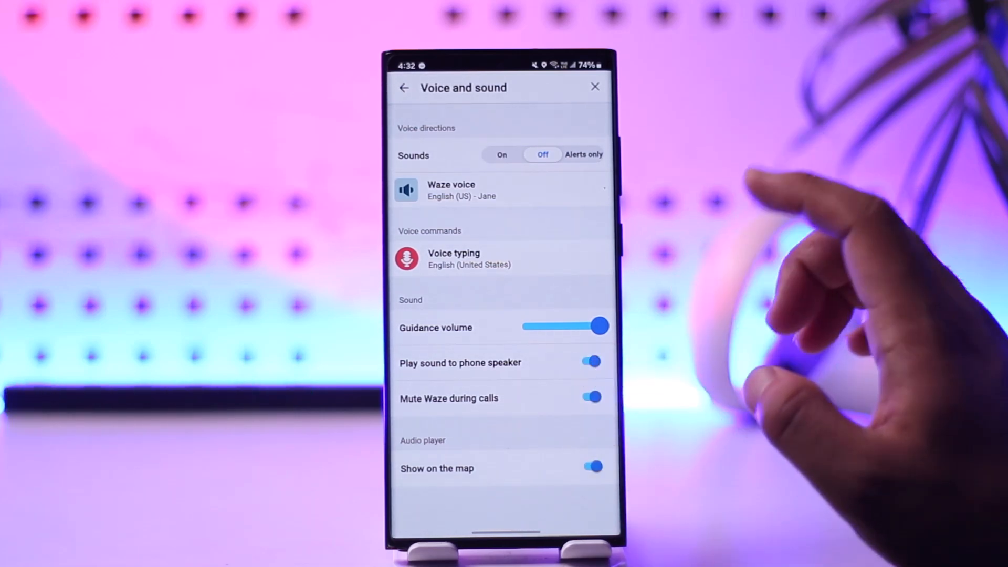